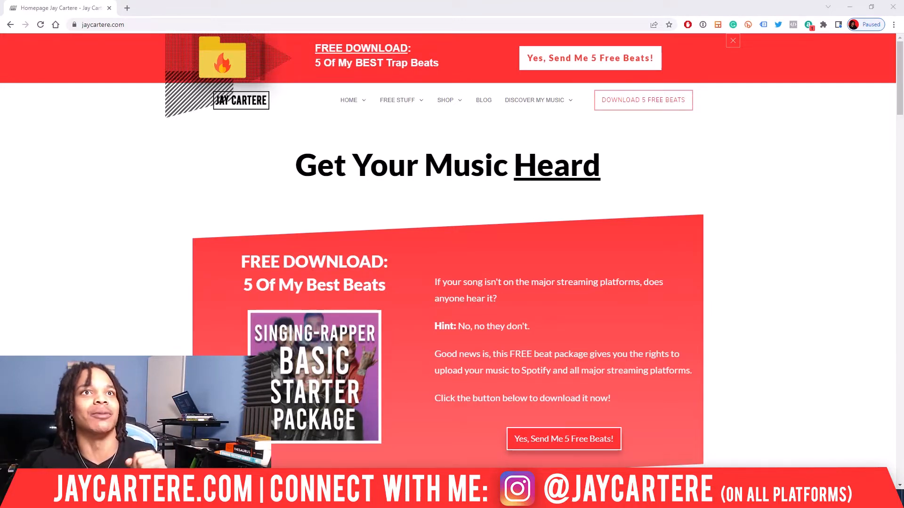
mouse_move(844, 8)
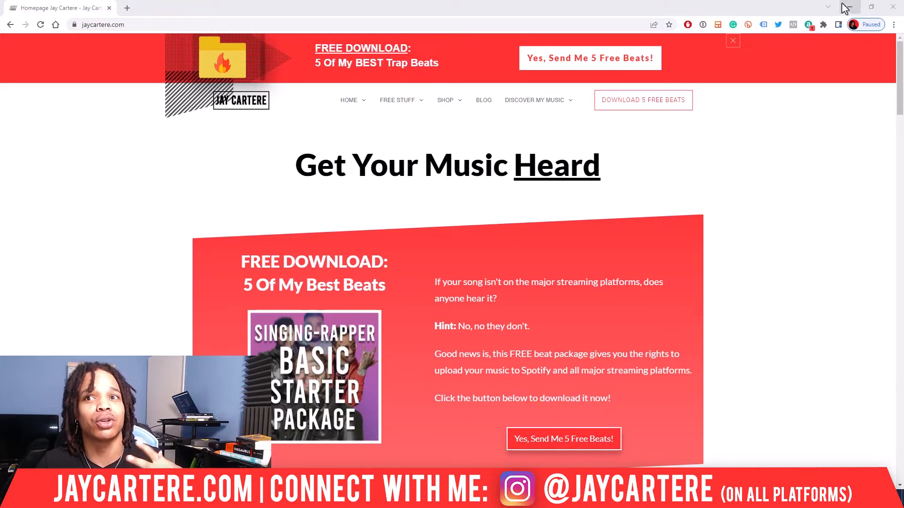
mouse_move(719, 239)
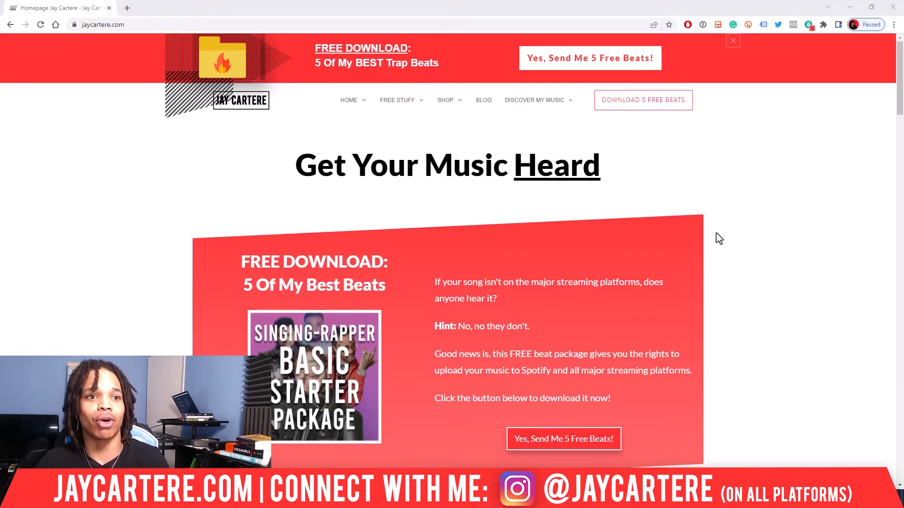
mouse_move(759, 56)
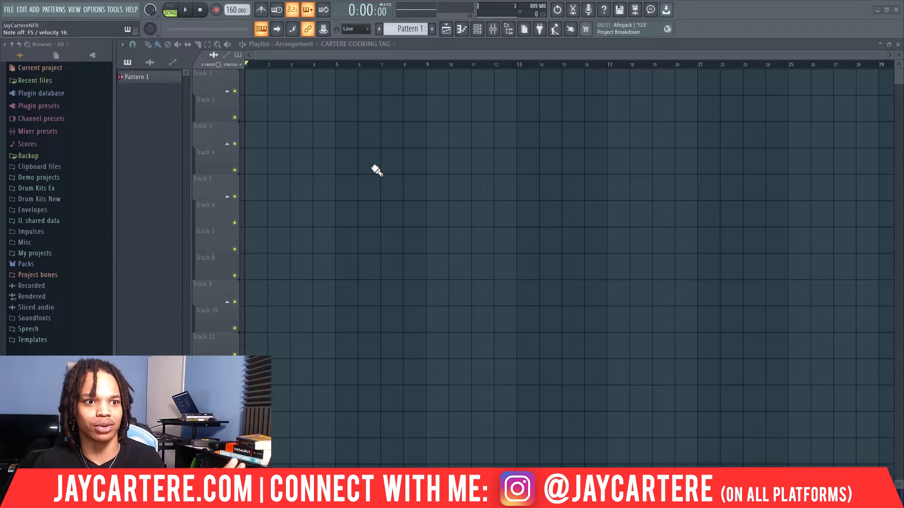
Step: Open FL Studio's audio settings to confirm FL Studio ASIO at 44100 Hz
click(95, 9)
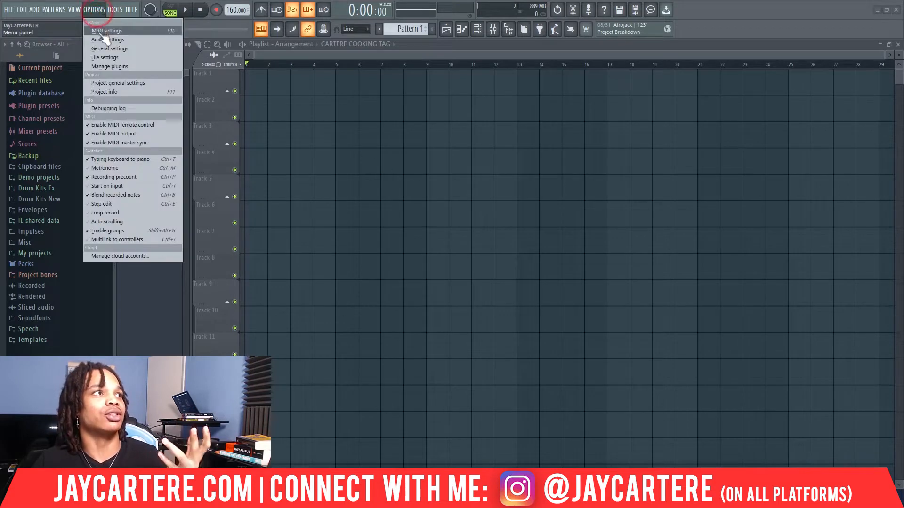
mouse_move(107, 39)
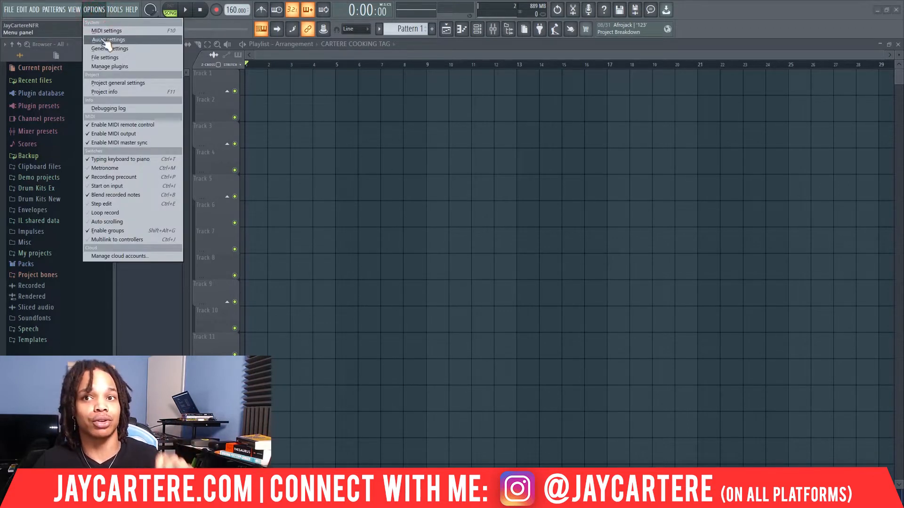
click(108, 39)
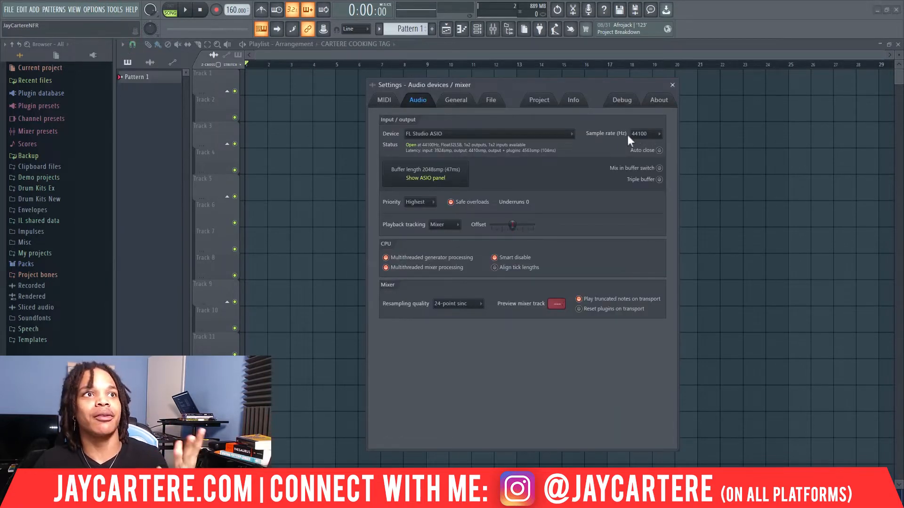
mouse_move(628, 151)
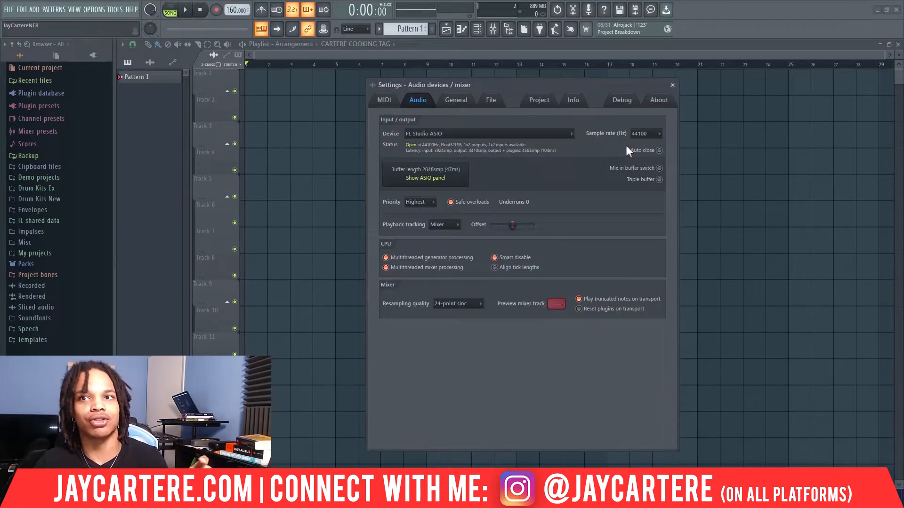
mouse_move(671, 85)
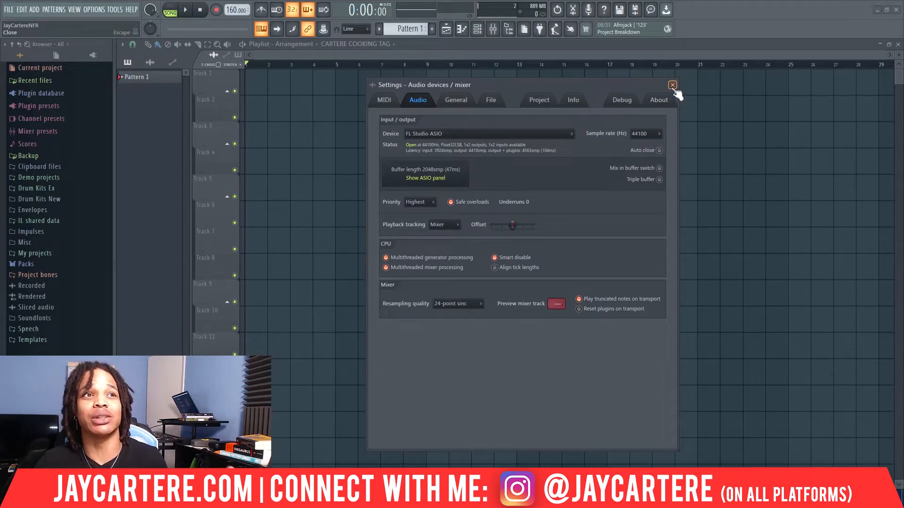
mouse_move(309, 445)
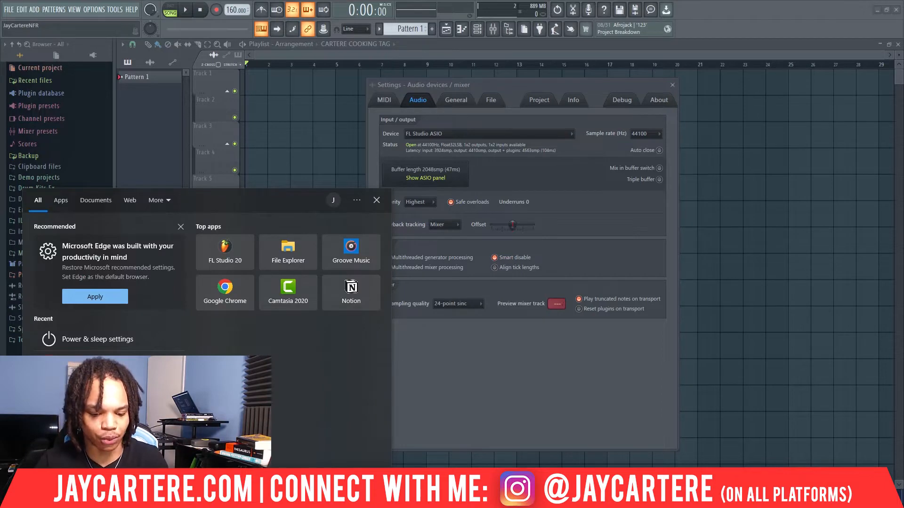
Step: Search 'sound settings' and open the Windows Sound settings page
text(sound settings)
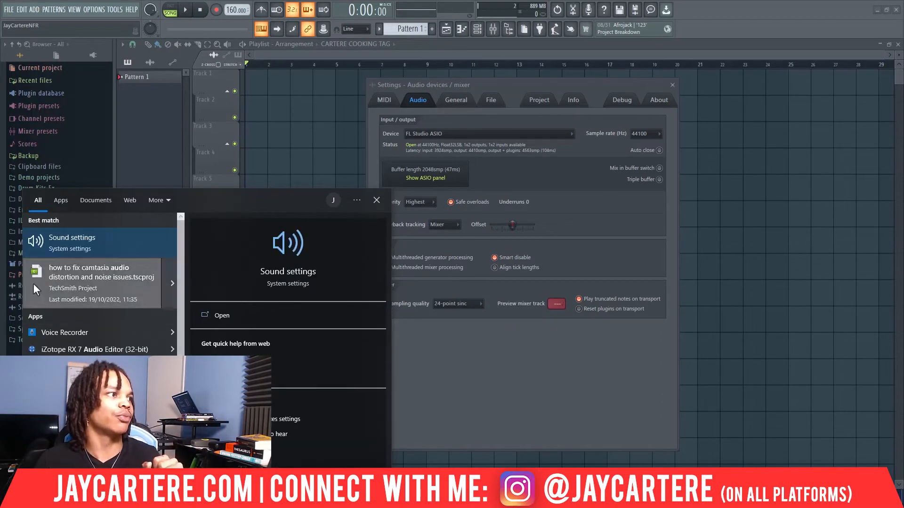
click(221, 315)
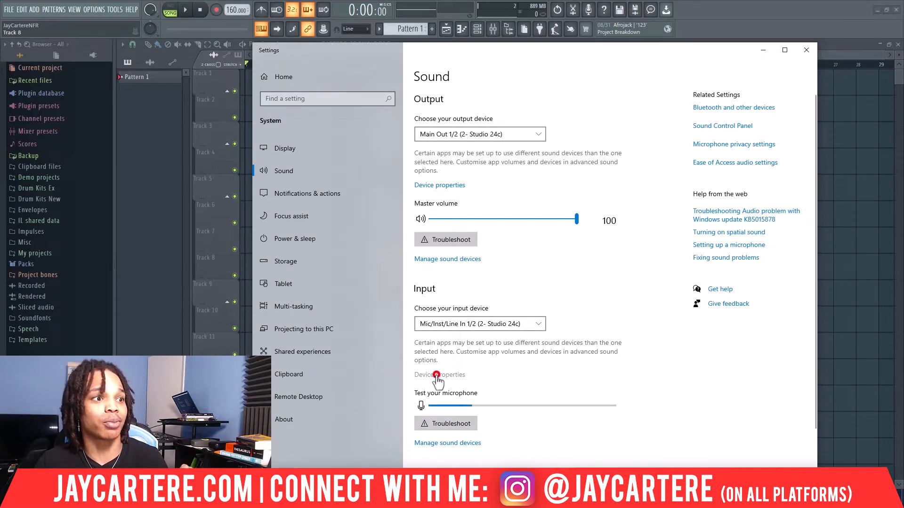
Step: Open the Studio 24c input's advanced device properties and its default format list
click(439, 375)
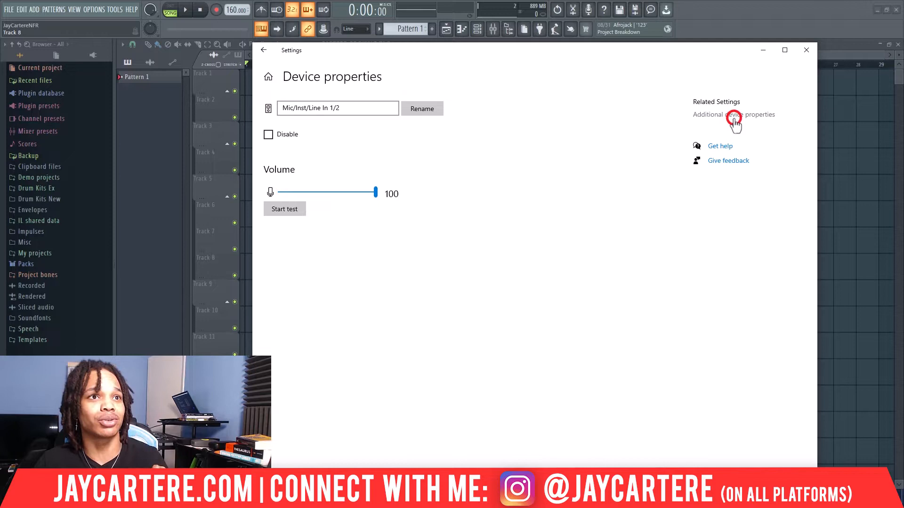
click(734, 114)
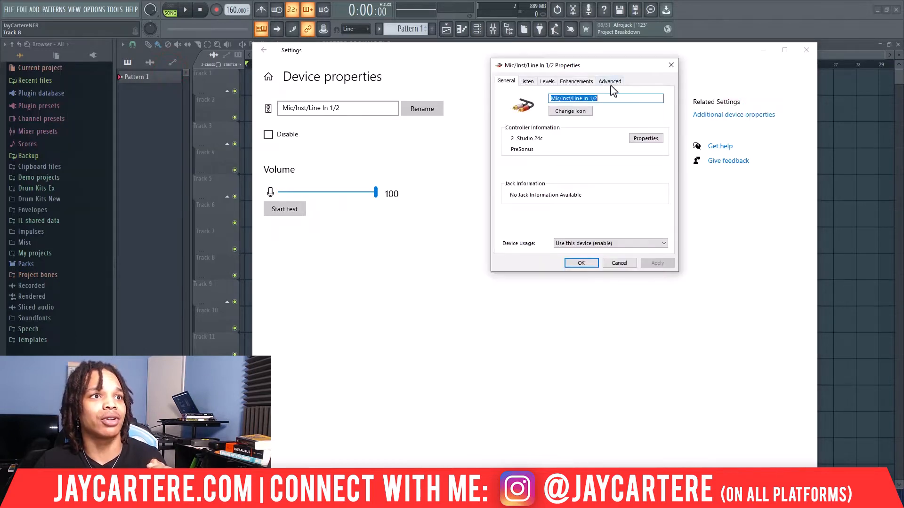
click(609, 81)
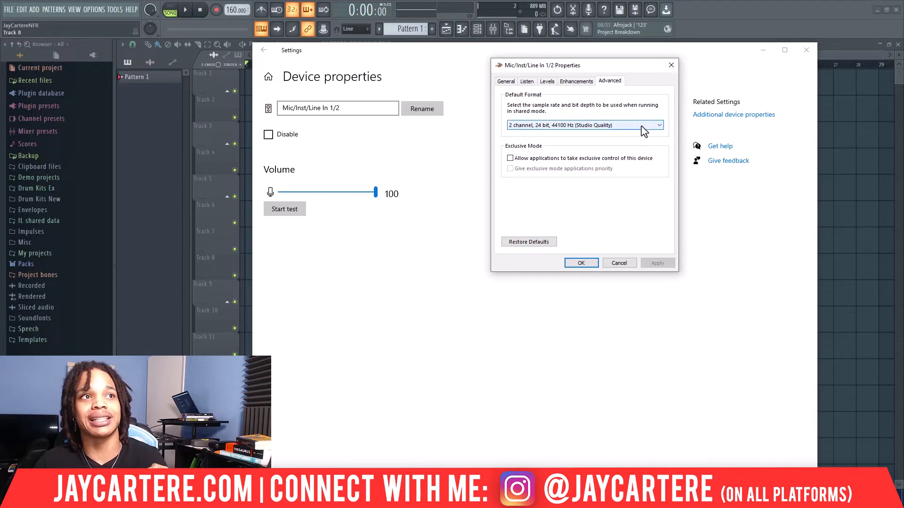
click(659, 125)
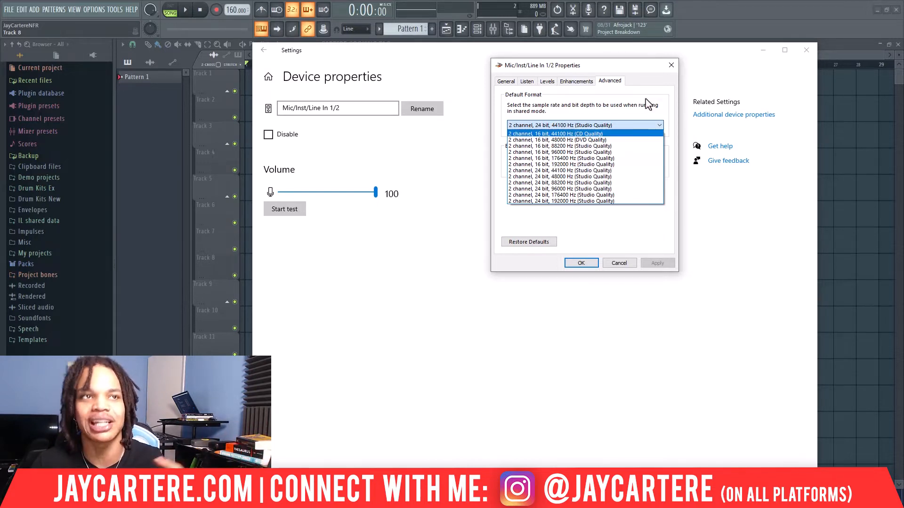
Step: Keep 2 channel, 24 bit, 44100 Hz format, then close properties and Settings
click(583, 126)
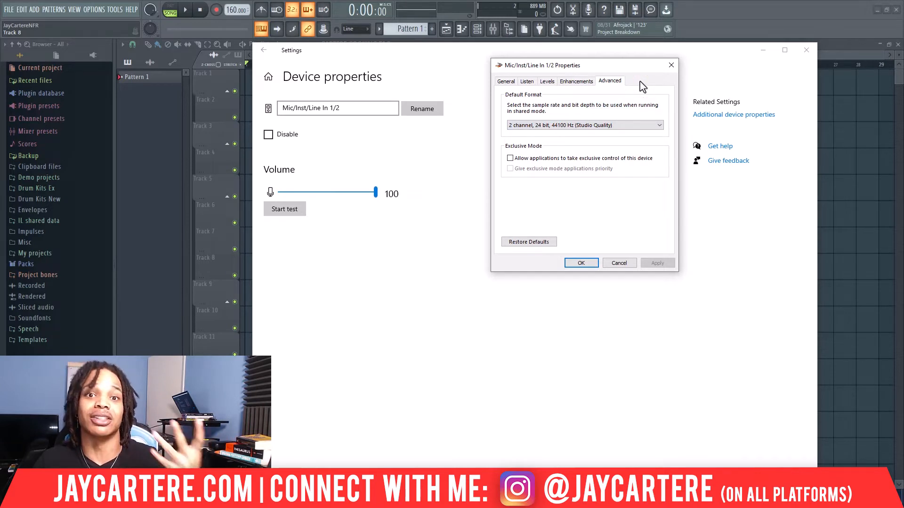
mouse_move(670, 65)
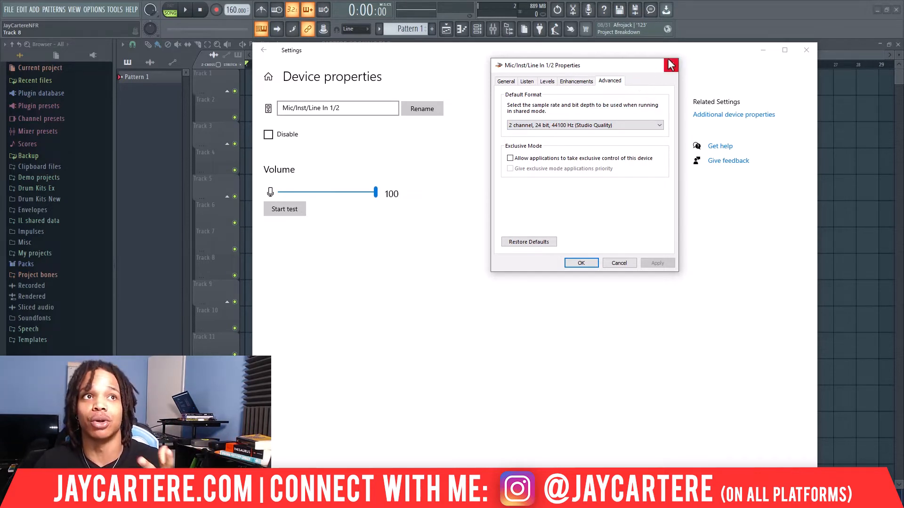
click(671, 65)
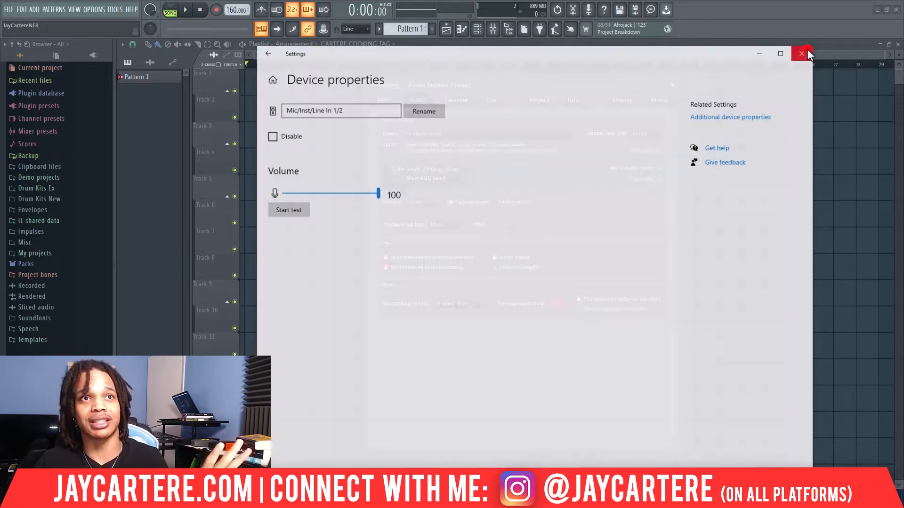
click(801, 53)
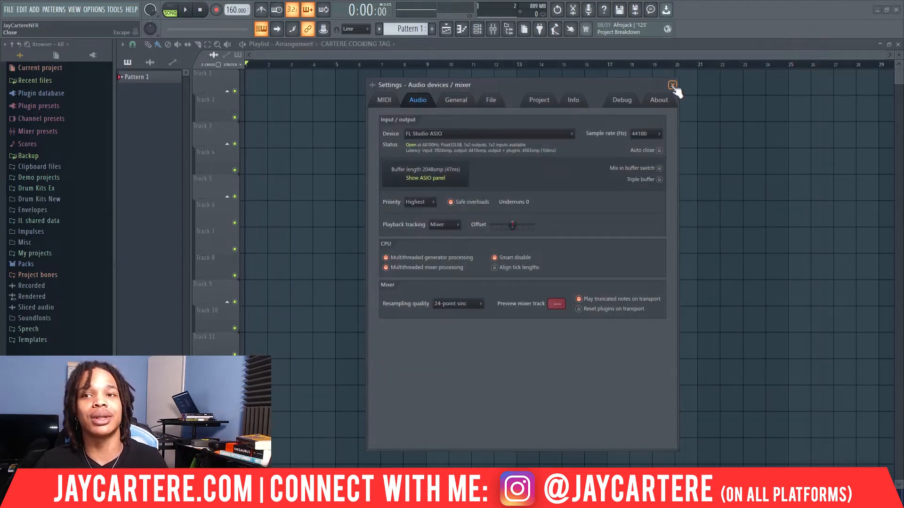
Step: Close FL Studio's Audio devices / mixer settings window, leaving the empty playlist
click(672, 85)
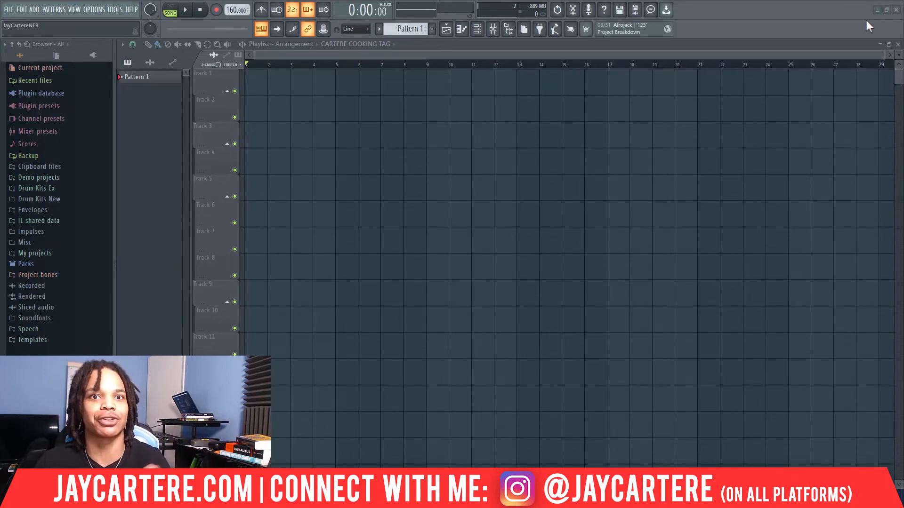
Step: Minimize FL Studio to reveal the Windows desktop
click(877, 10)
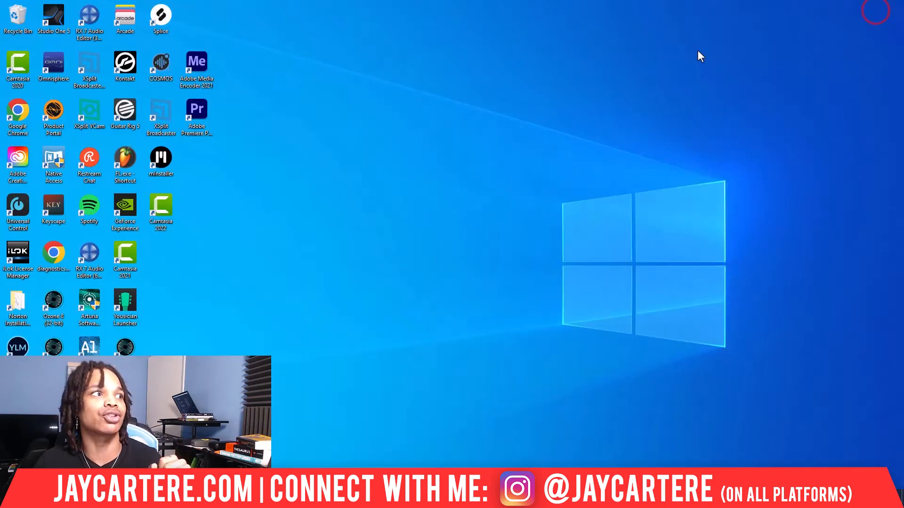
mouse_move(428, 260)
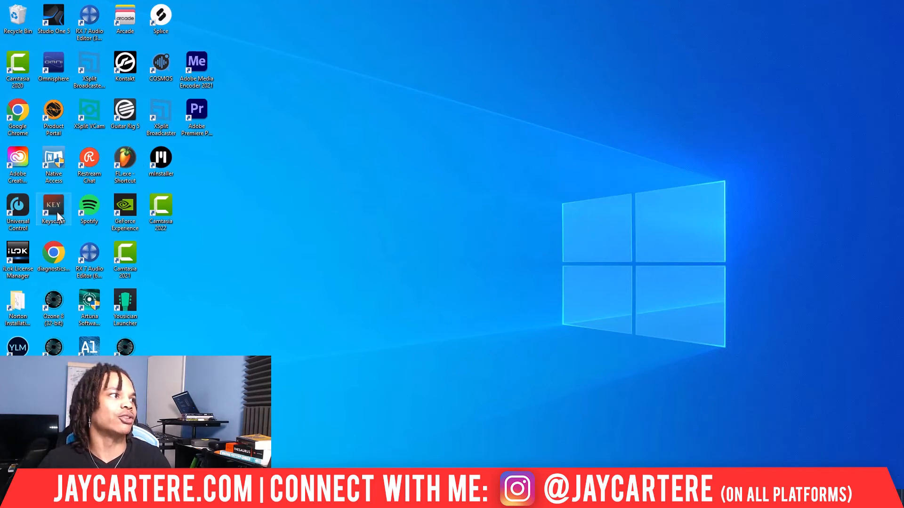
mouse_move(18, 207)
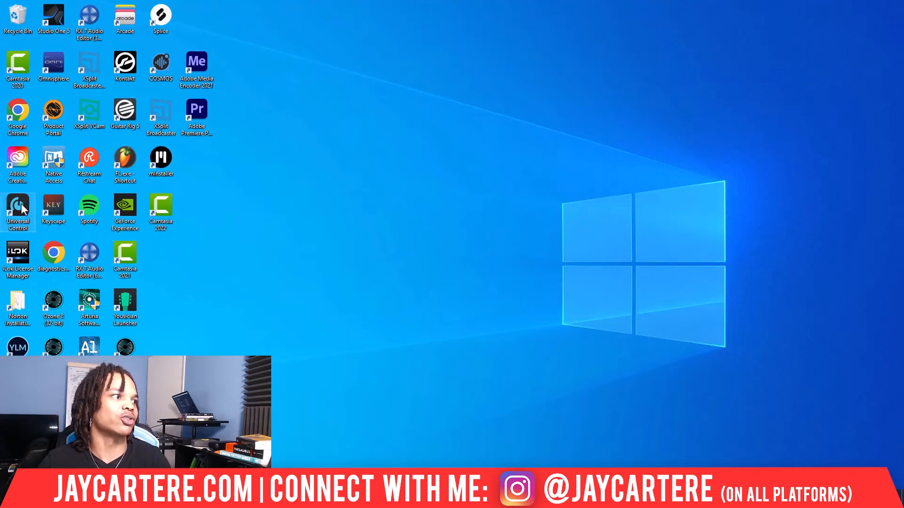
Step: Launch Universal Control, set Studio 24c sample rate to 44.1 kHz, and close it
double_click(18, 212)
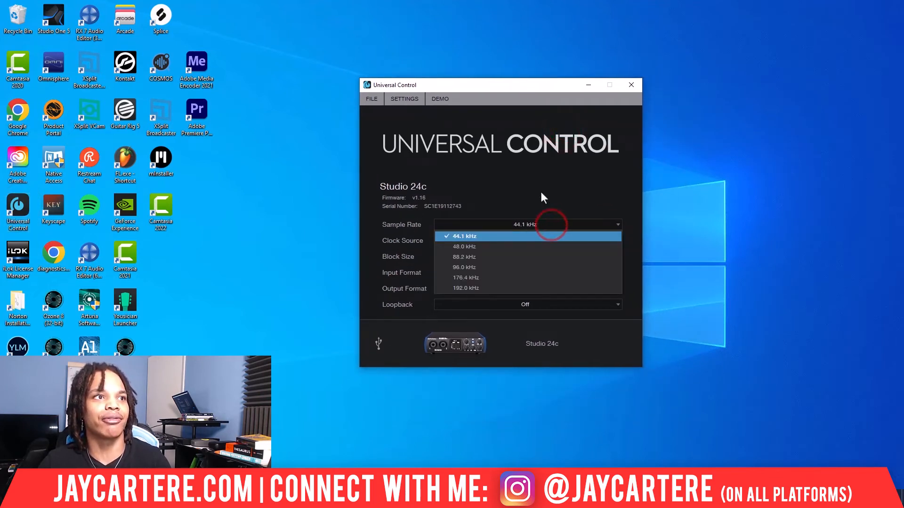
click(464, 235)
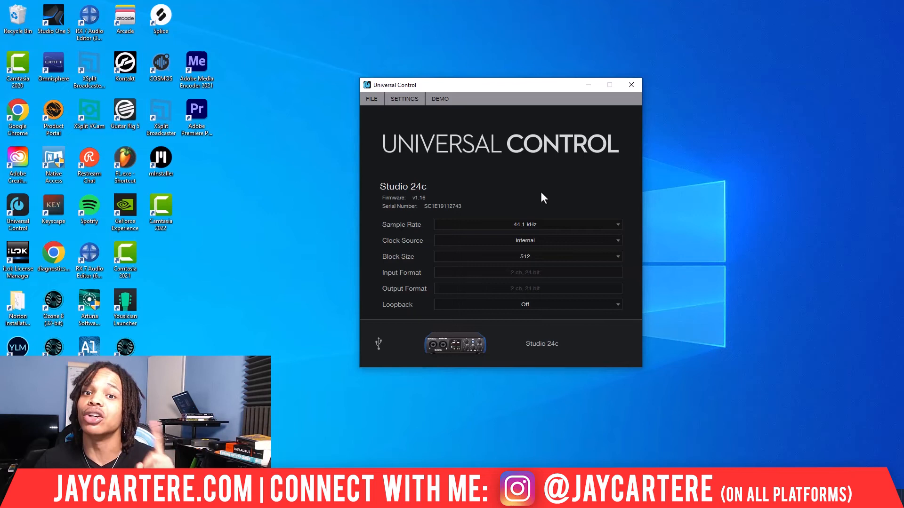
mouse_move(644, 92)
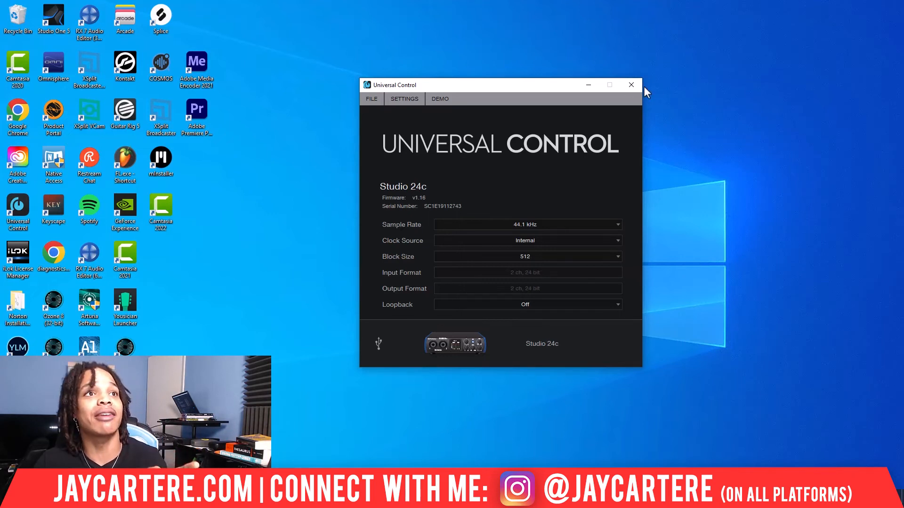
click(630, 85)
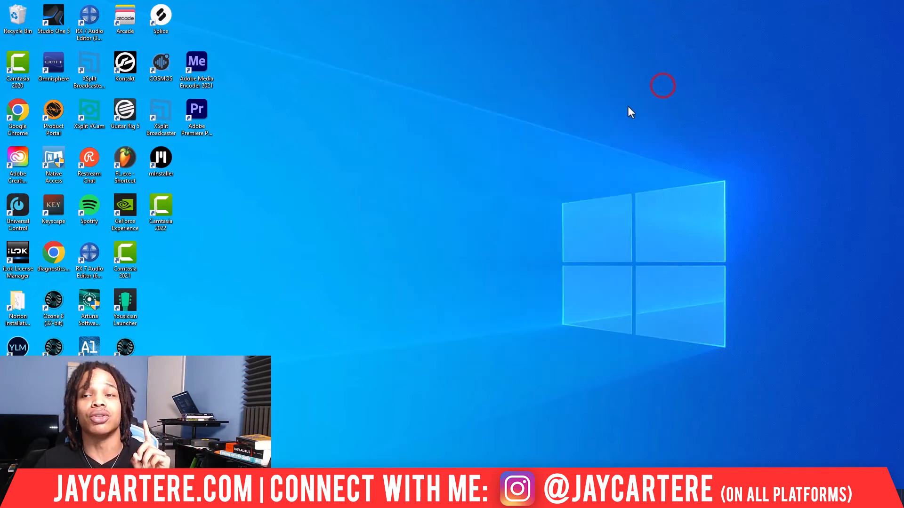